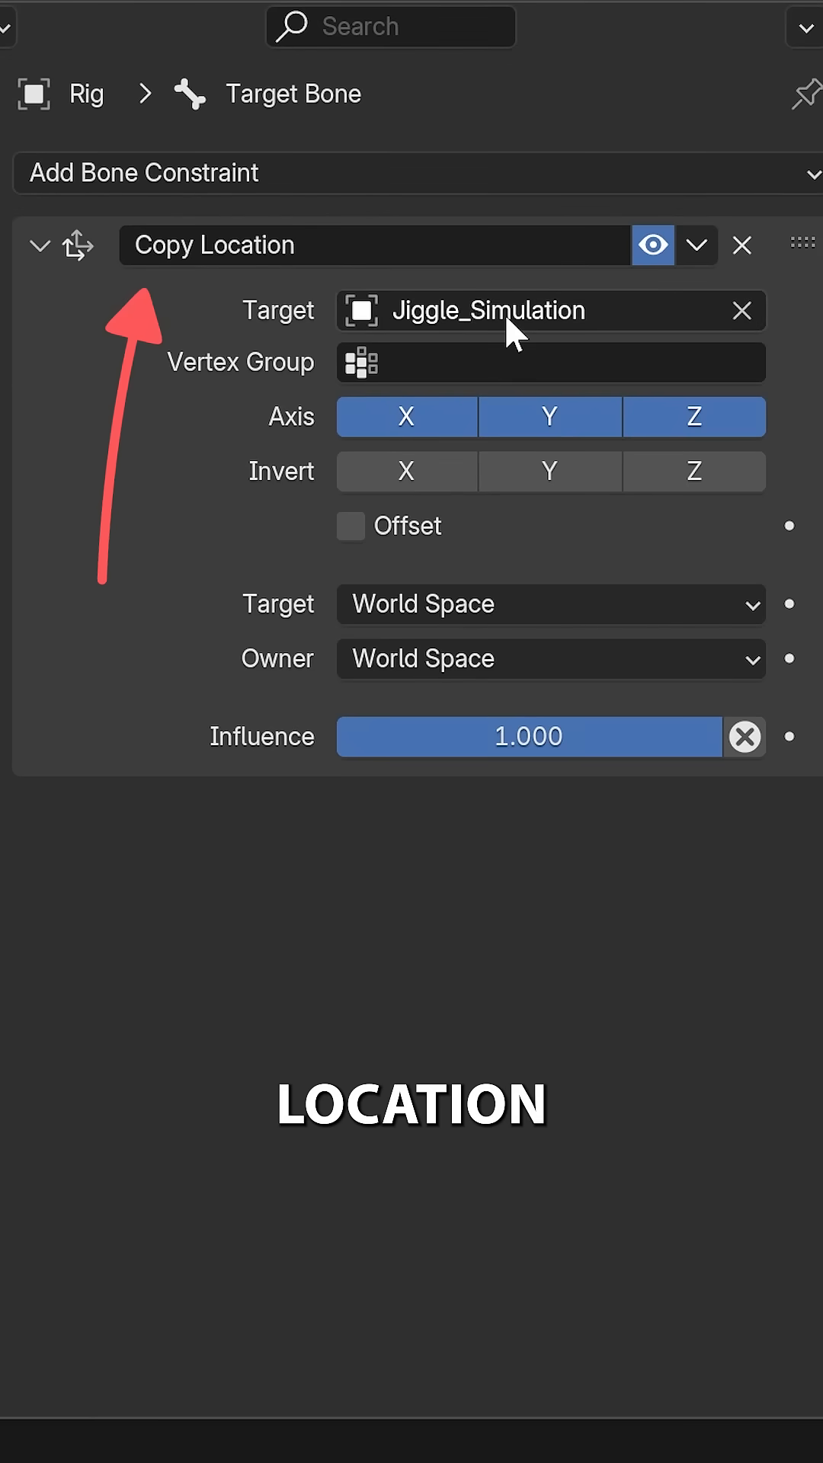
Select the mch_location bone to view its Copy Location constraint targeting Jiggle Sim
click(560, 363)
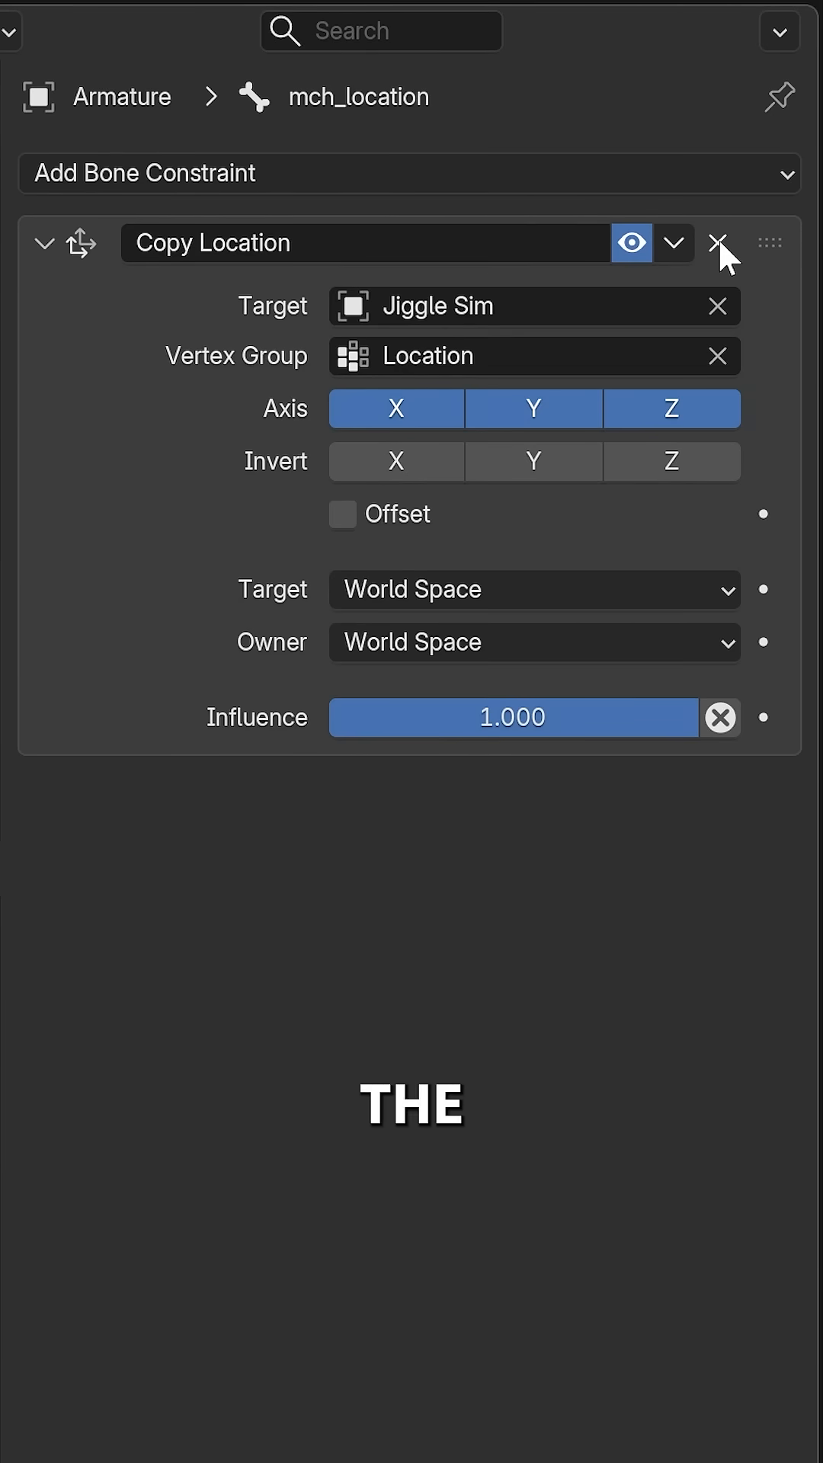
Swap the Copy Location constraint for a Geometry Attribute constraint targeting Jiggle Sim
click(718, 244)
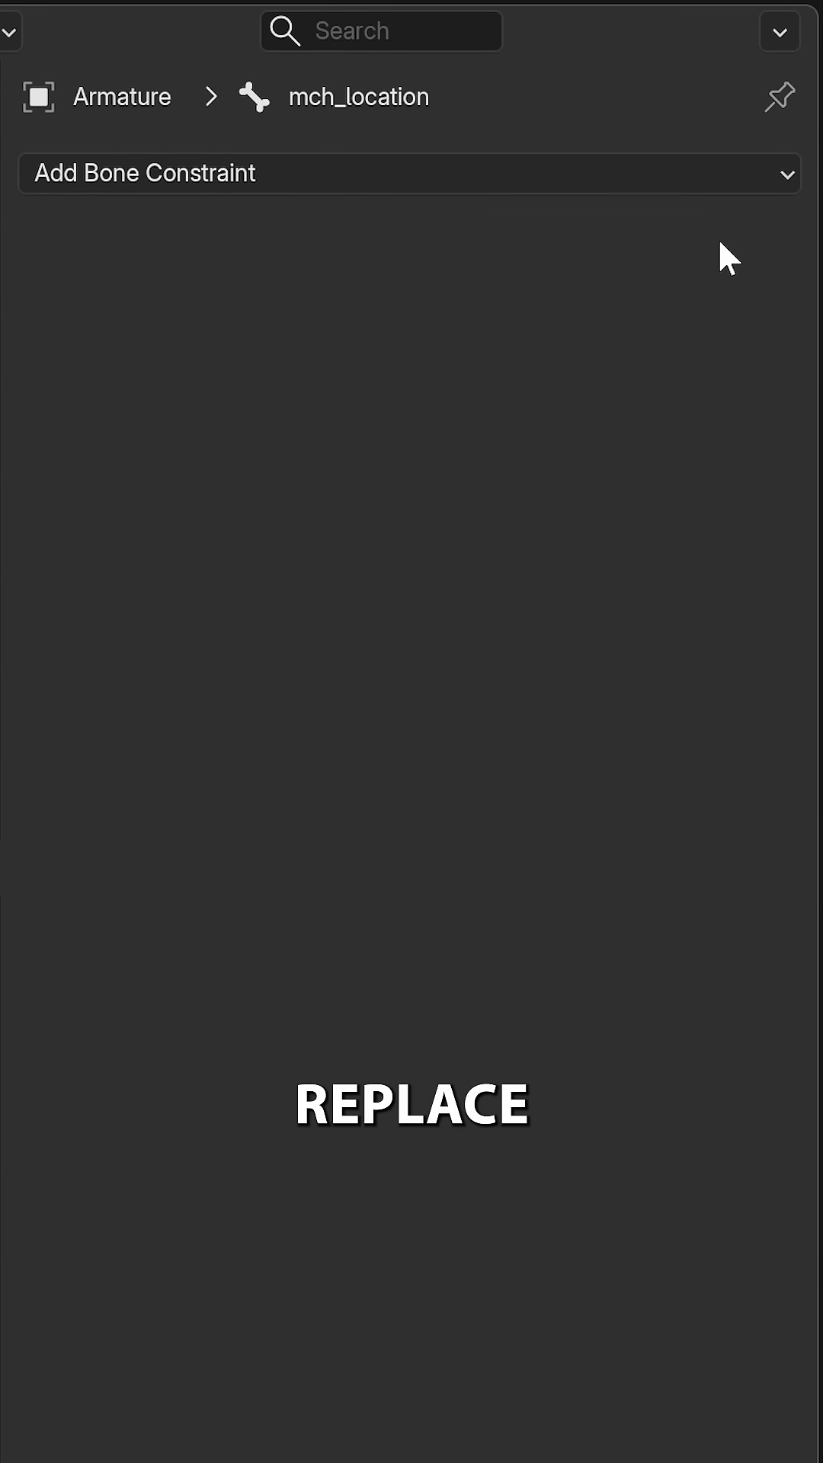
click(410, 173)
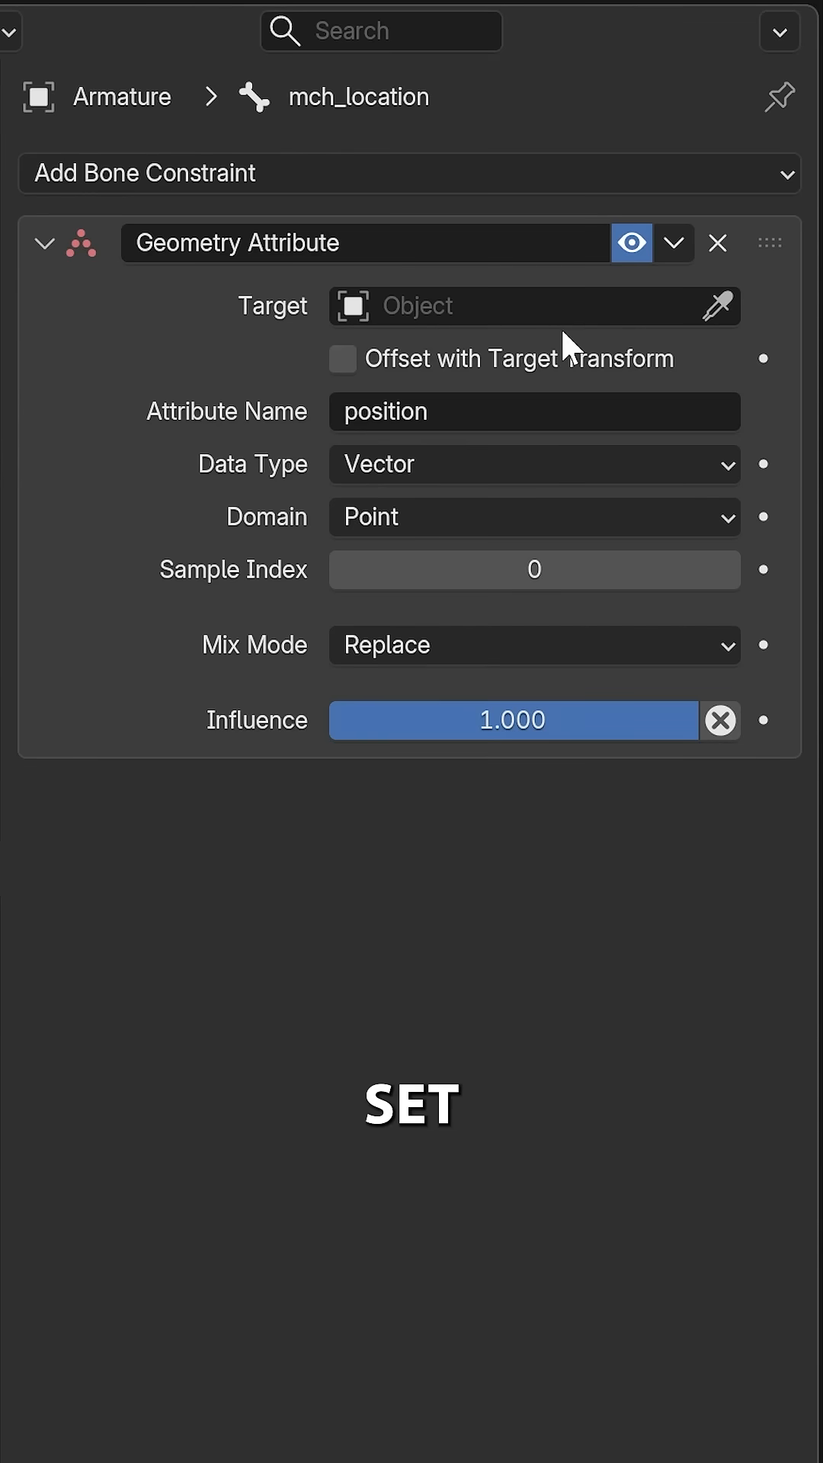
click(512, 307)
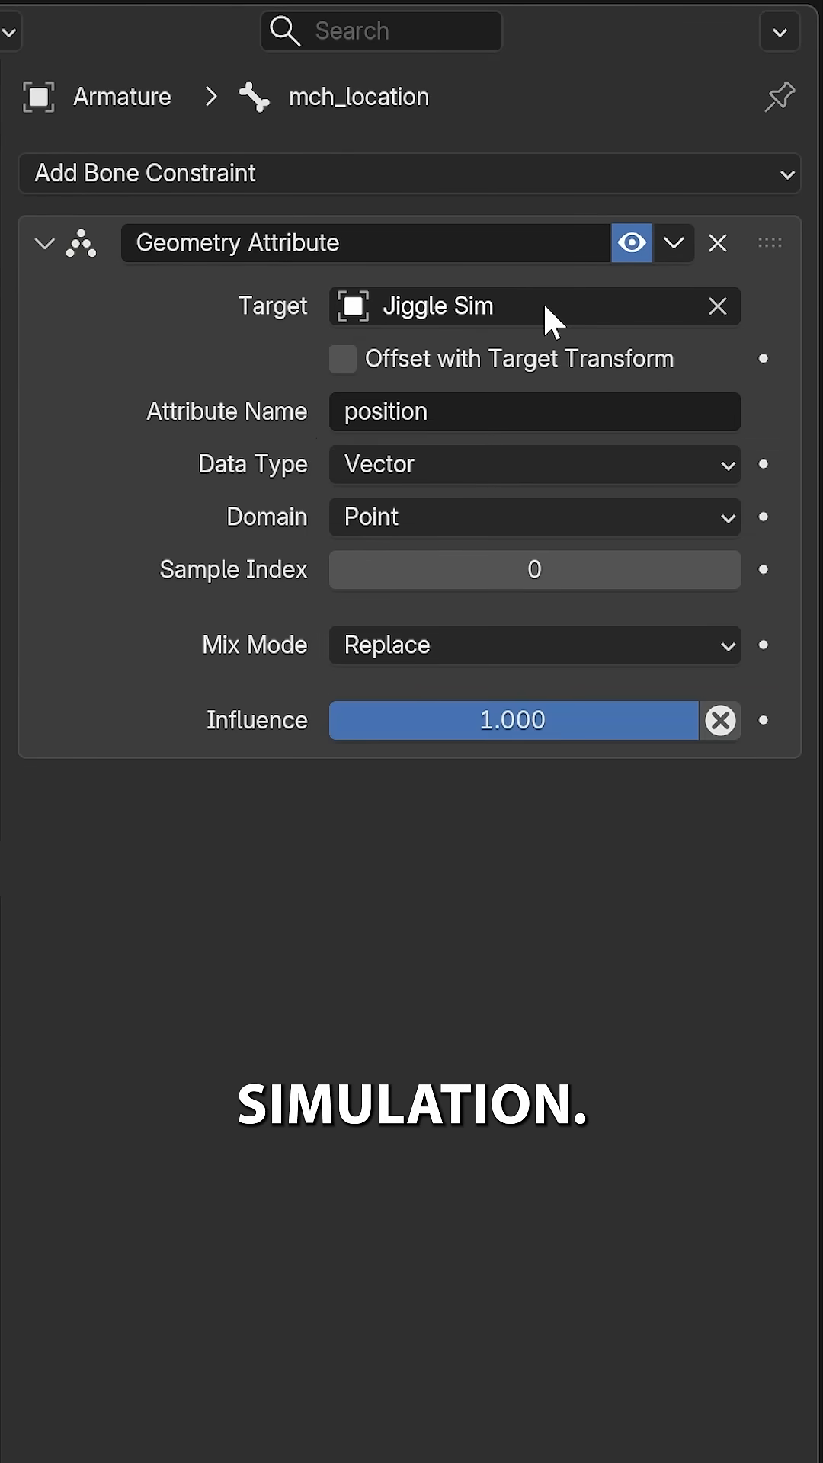